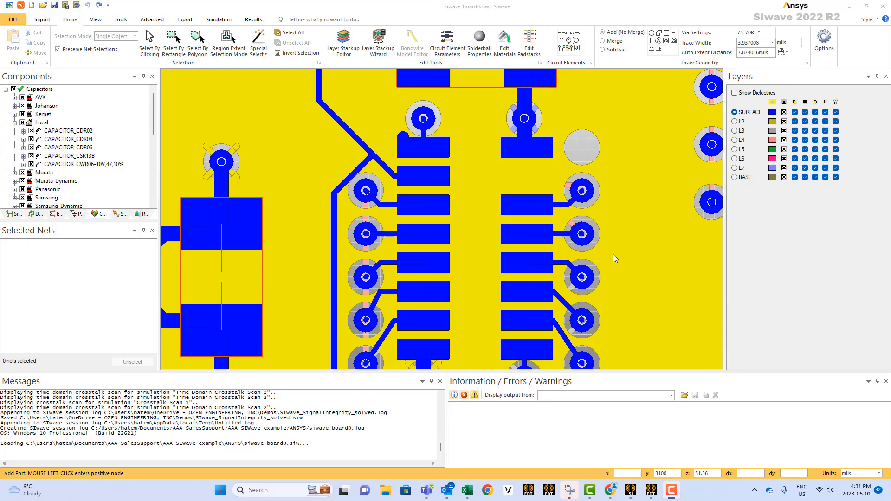
pyautogui.moveTo(392, 257)
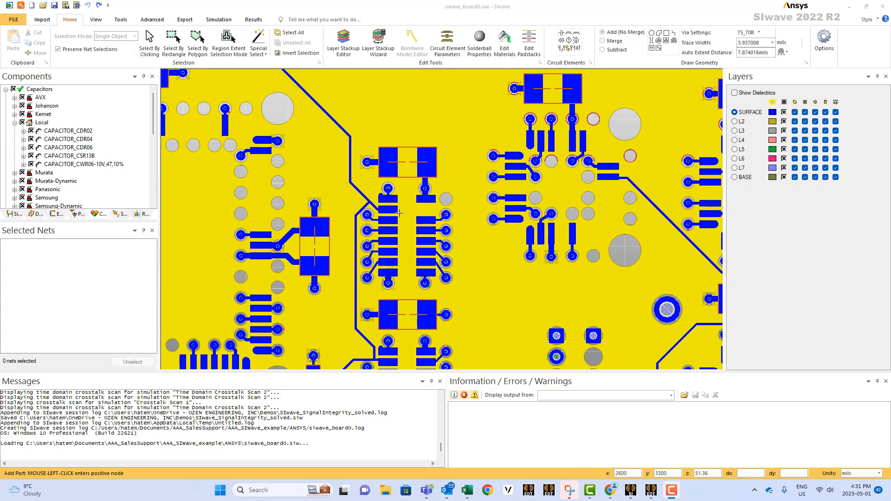
pyautogui.moveTo(400, 230)
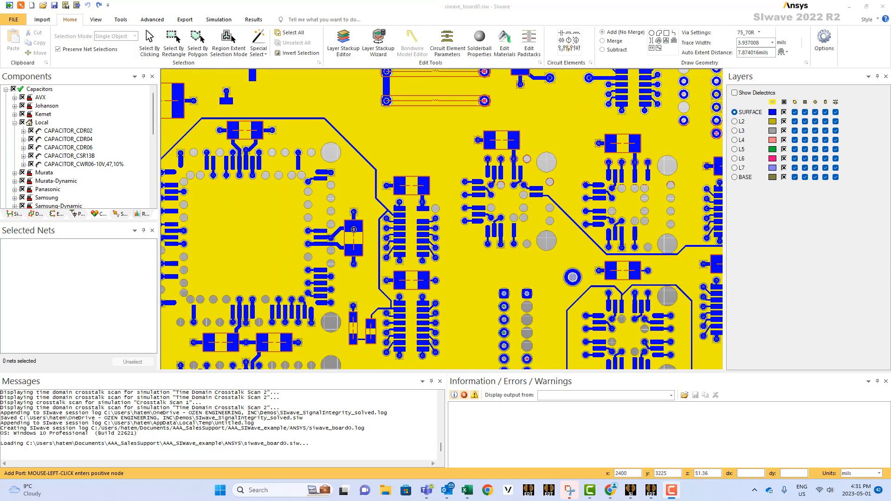
pyautogui.moveTo(276, 191)
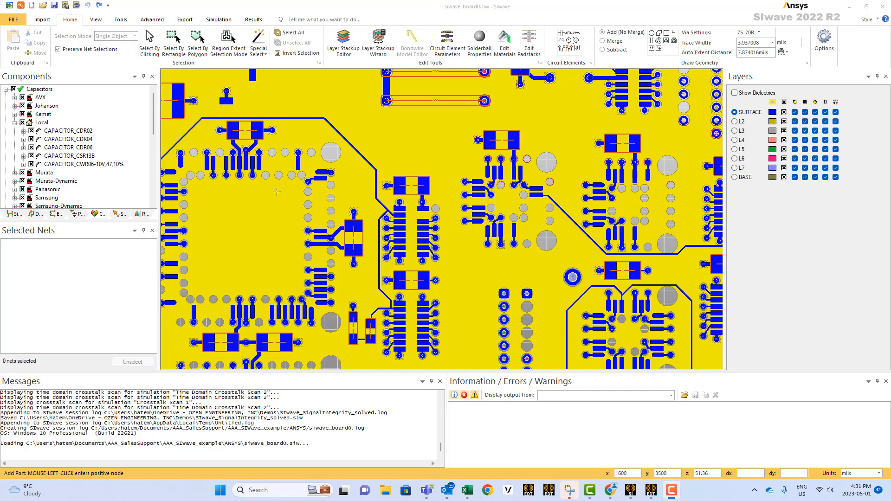
pyautogui.moveTo(398, 169)
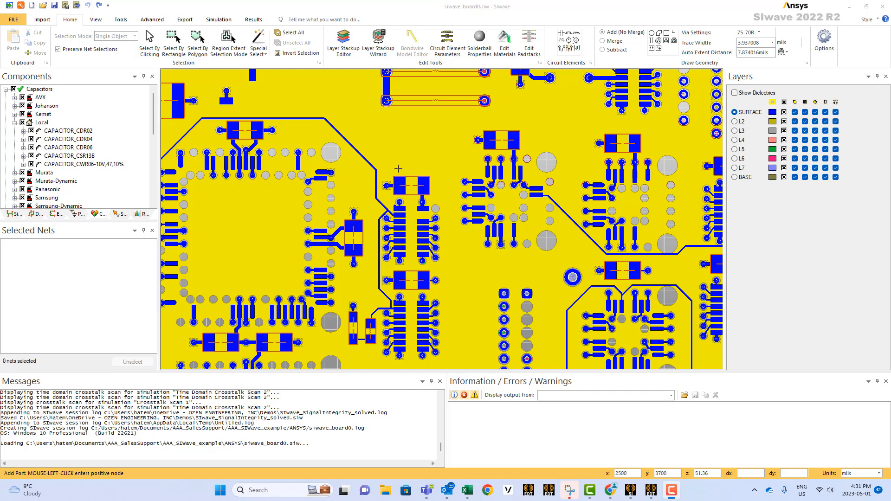
pyautogui.moveTo(408, 181)
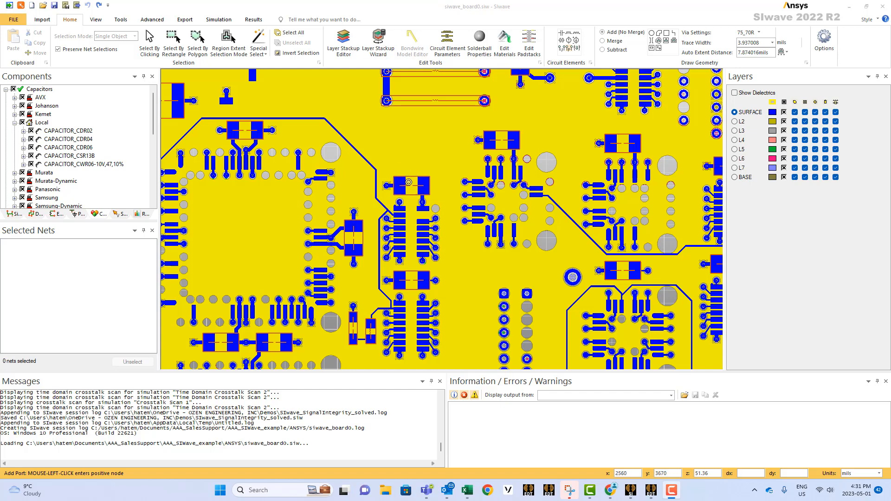
pyautogui.moveTo(389, 195)
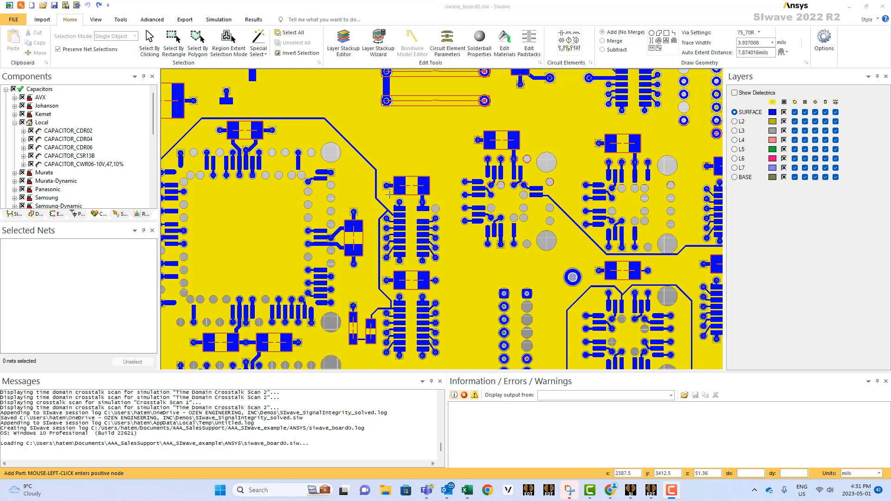
pyautogui.moveTo(401, 151)
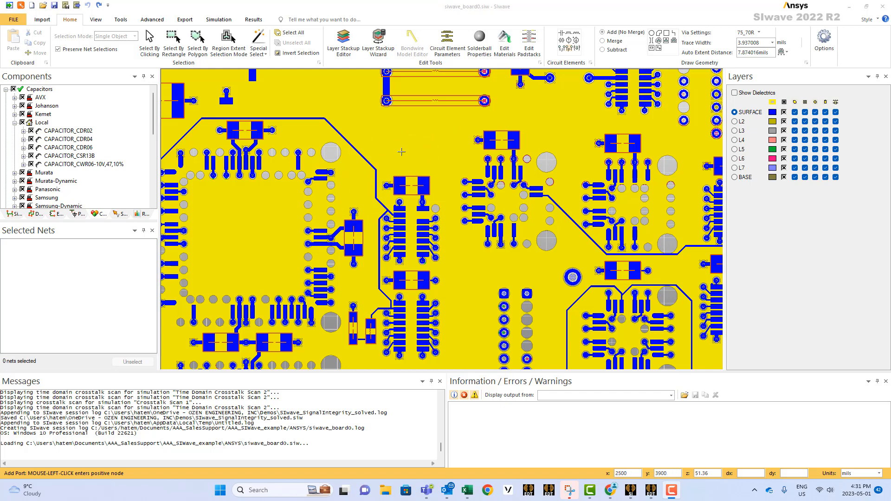
pyautogui.moveTo(413, 149)
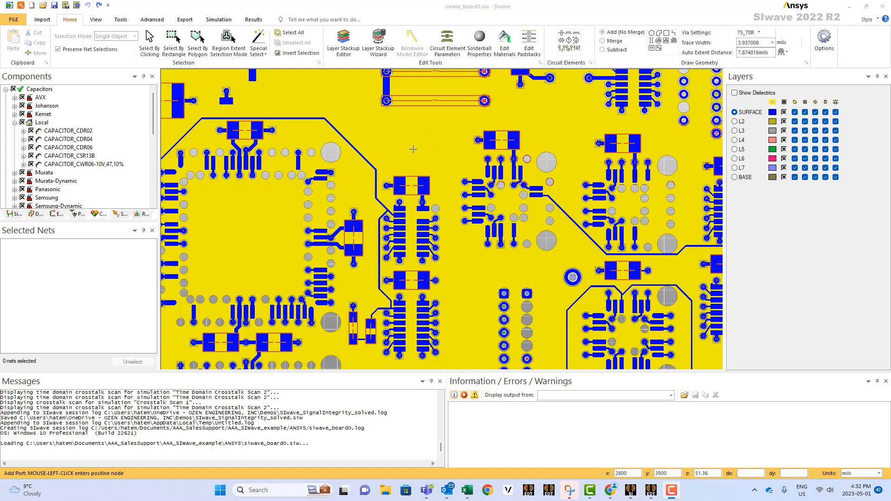
pyautogui.moveTo(560, 37)
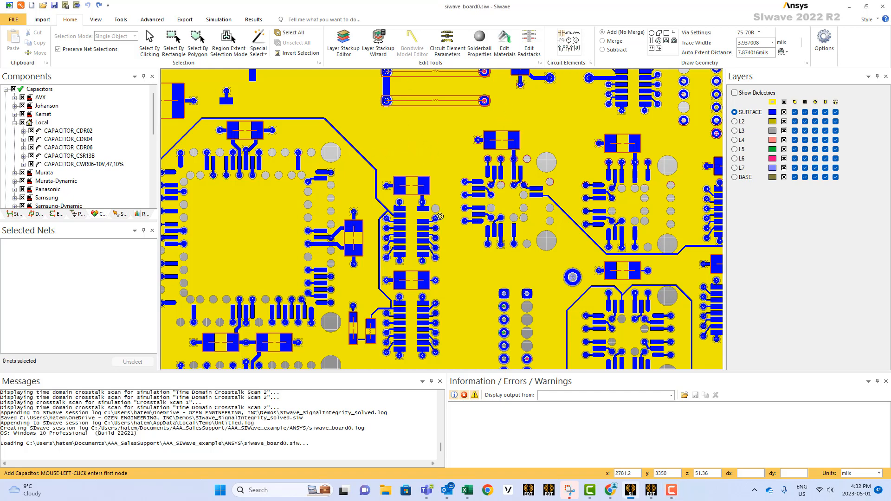
pyautogui.moveTo(565, 62)
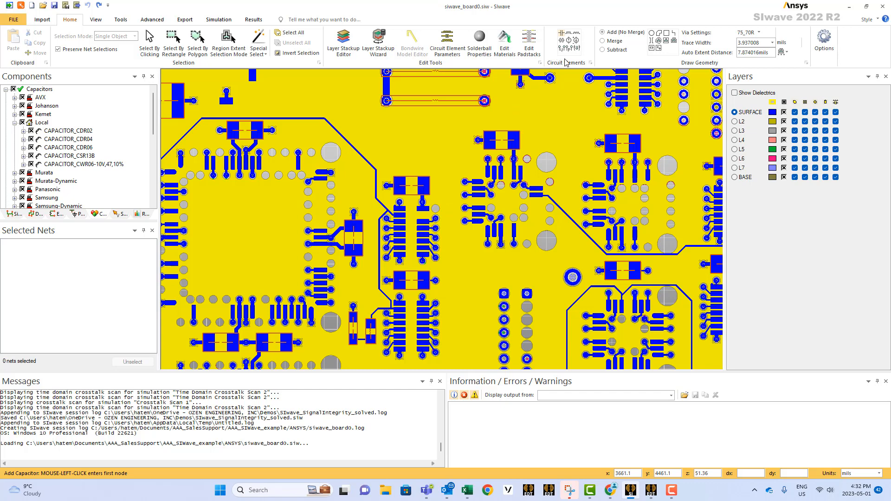
# - Begin a new port via Add Port under Circuit Elements and zoom in on the target pads
pyautogui.click(569, 40)
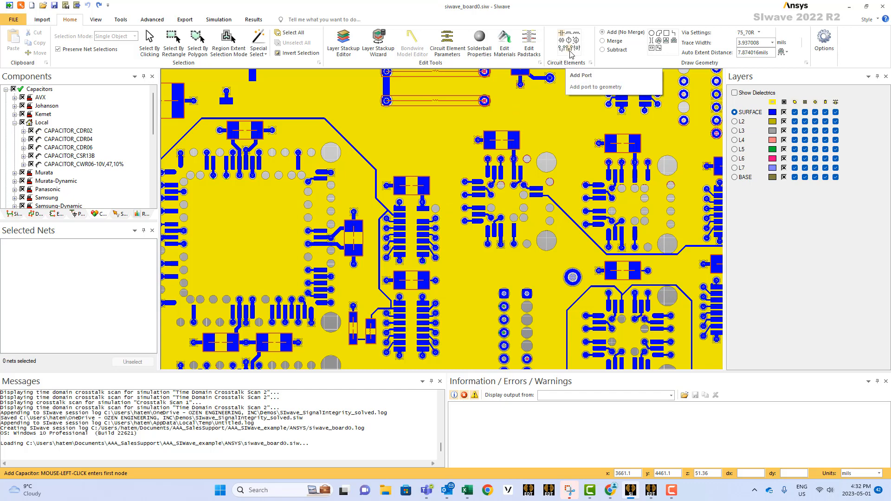
pyautogui.click(580, 74)
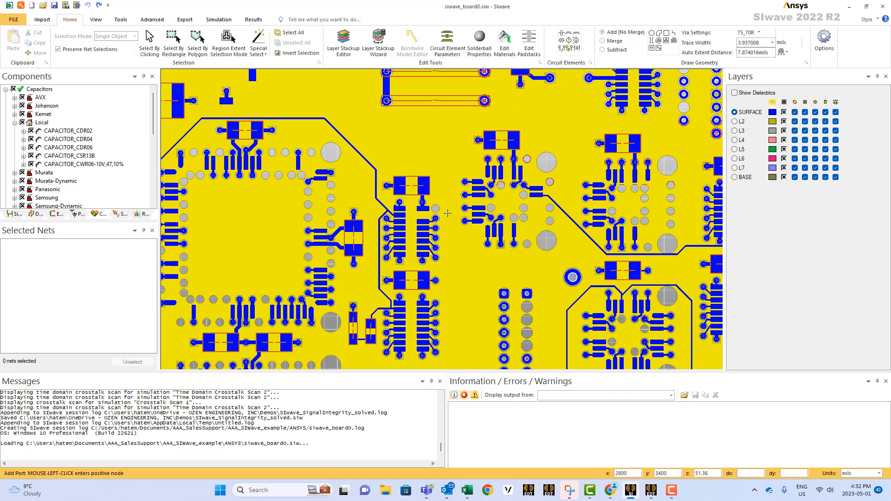
pyautogui.scroll(3)
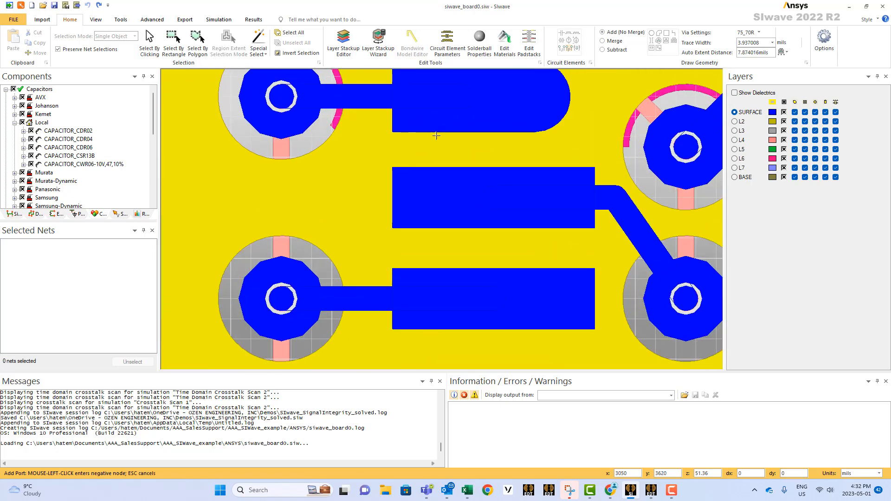
# - Place the port terminal on the upper pad and assign the negative terminal to L2 GND
pyautogui.click(431, 128)
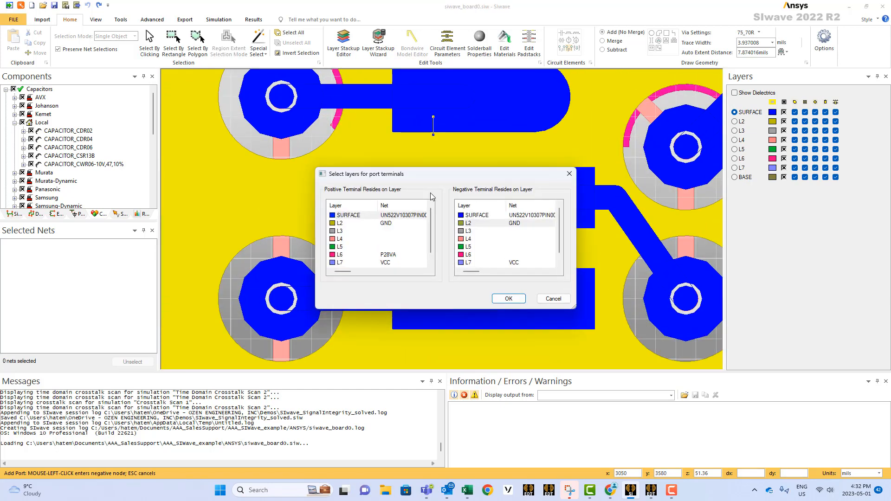
pyautogui.moveTo(346, 224)
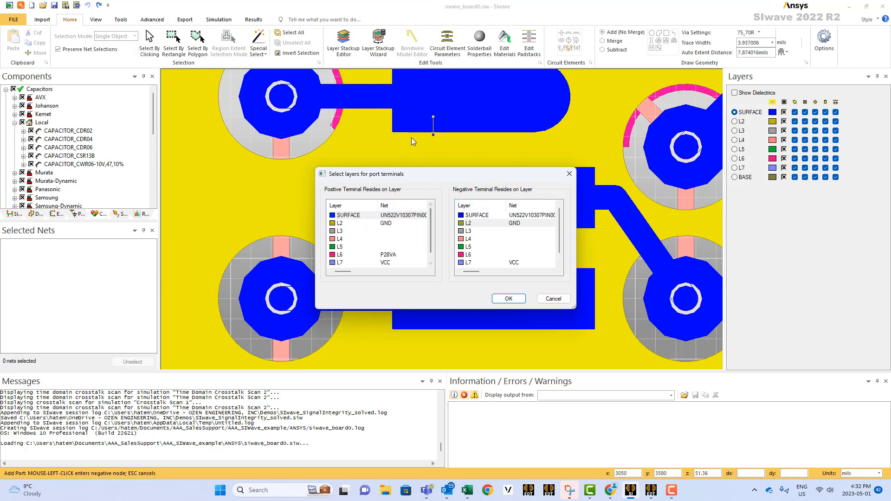
pyautogui.moveTo(426, 264)
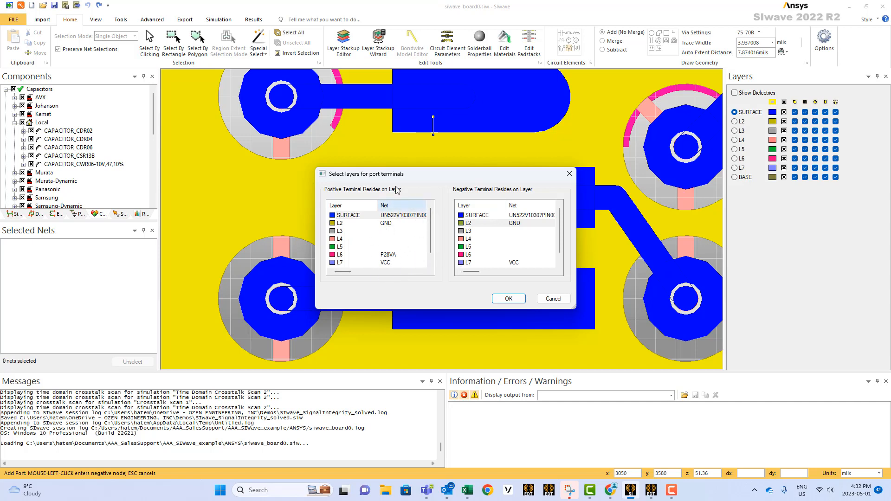
pyautogui.moveTo(502, 224)
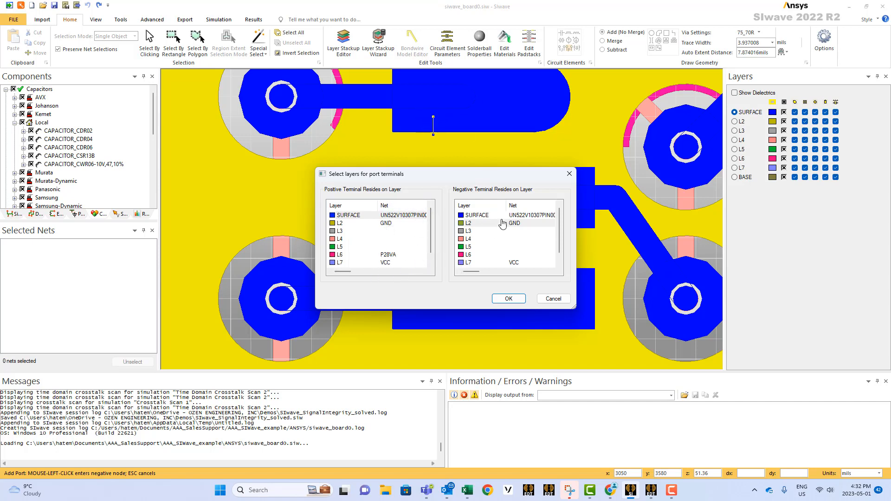
pyautogui.moveTo(411, 226)
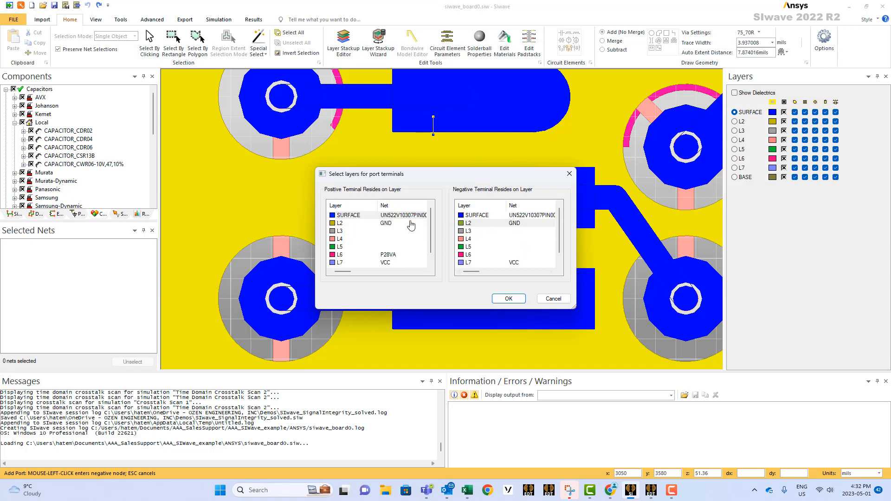
pyautogui.moveTo(519, 222)
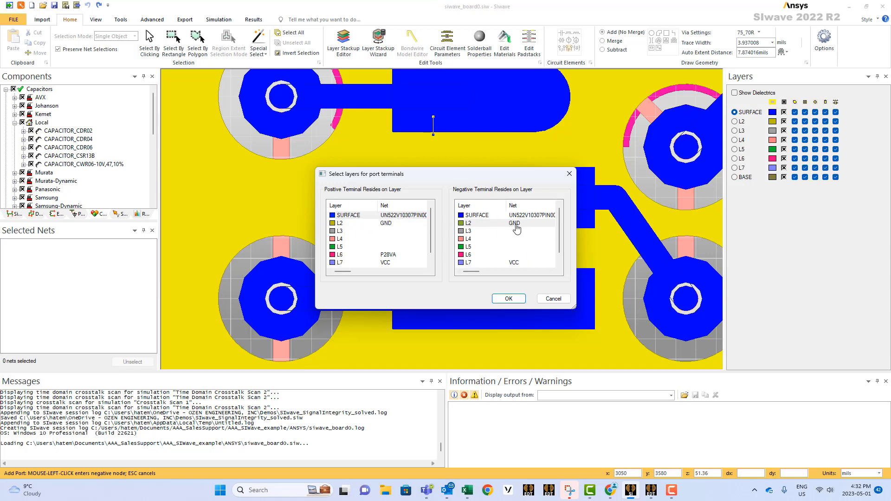
pyautogui.click(509, 223)
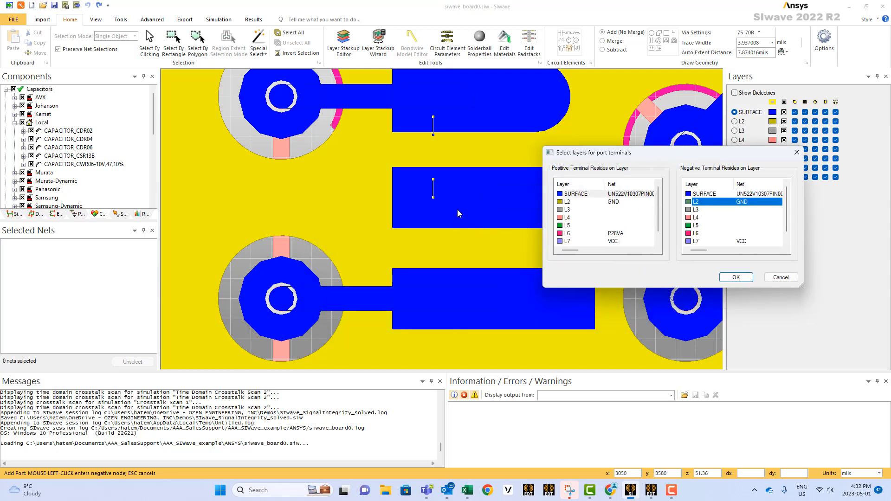
pyautogui.moveTo(428, 199)
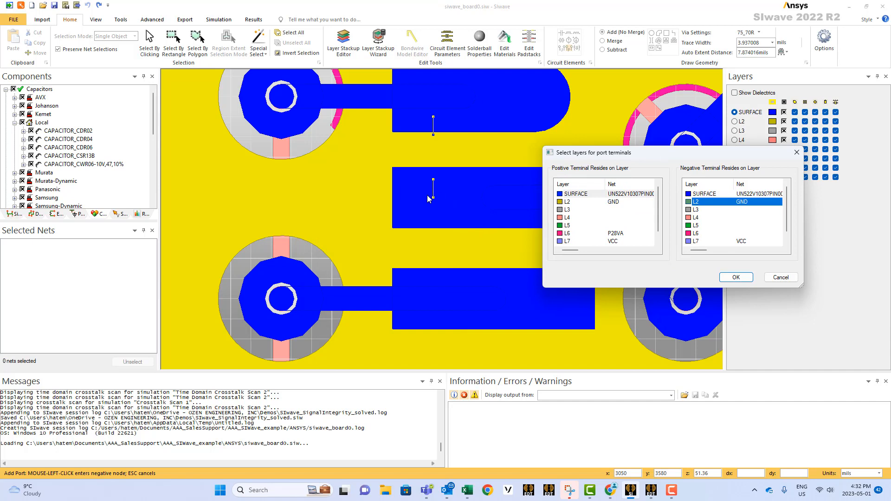
pyautogui.moveTo(748, 201)
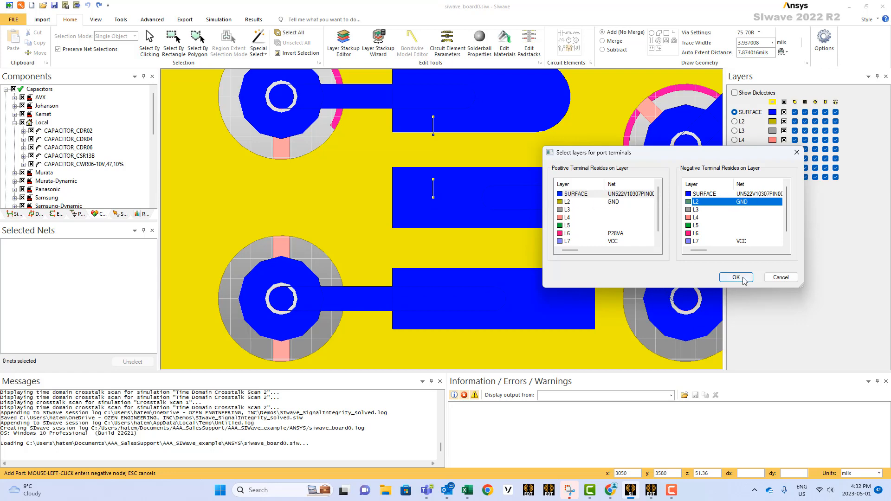
# - Confirm the terminal layers and port properties to create the 50-ohm port
pyautogui.click(734, 277)
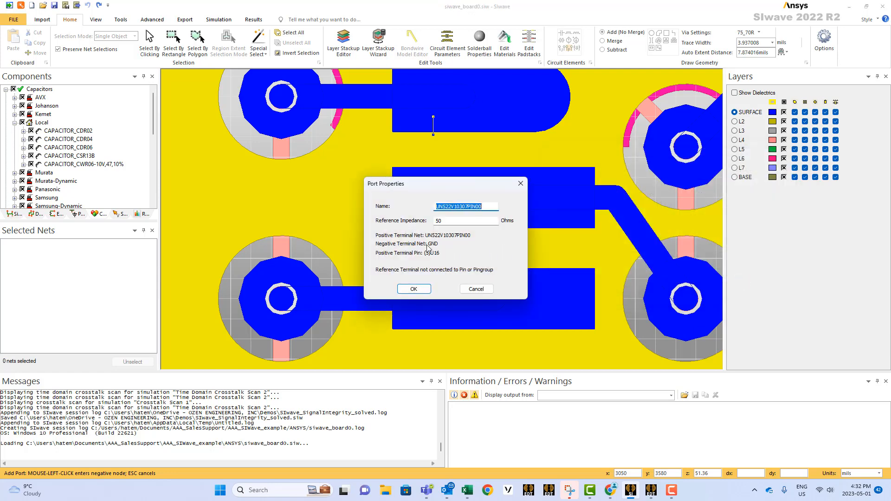
pyautogui.moveTo(499, 207)
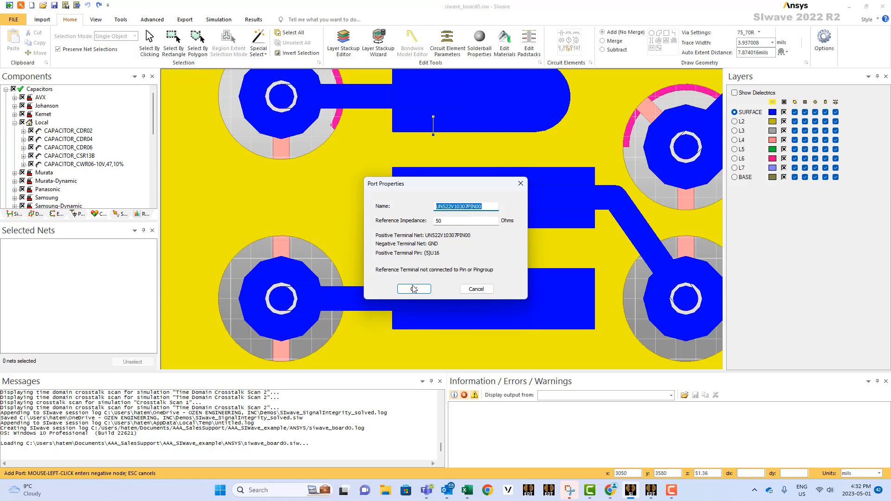
pyautogui.click(414, 289)
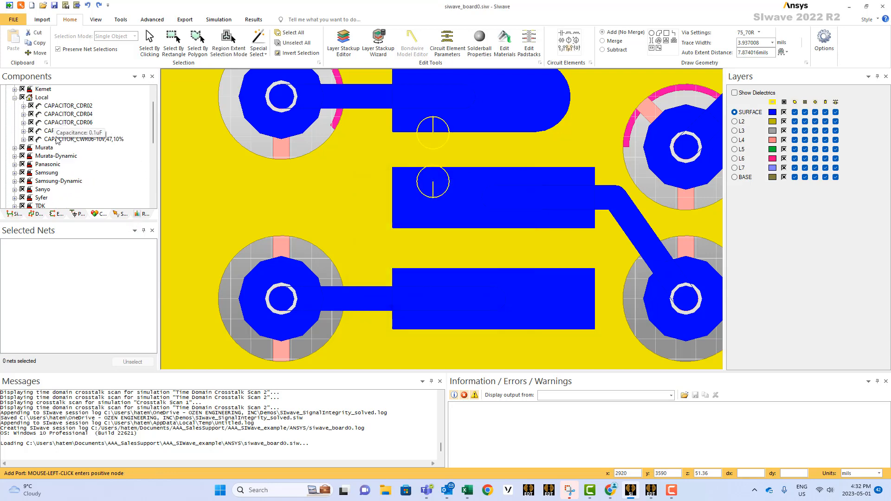
# - Reveal the new port UN522V10307PIN00 and its terminals under Ports in the Components tree
pyautogui.click(14, 89)
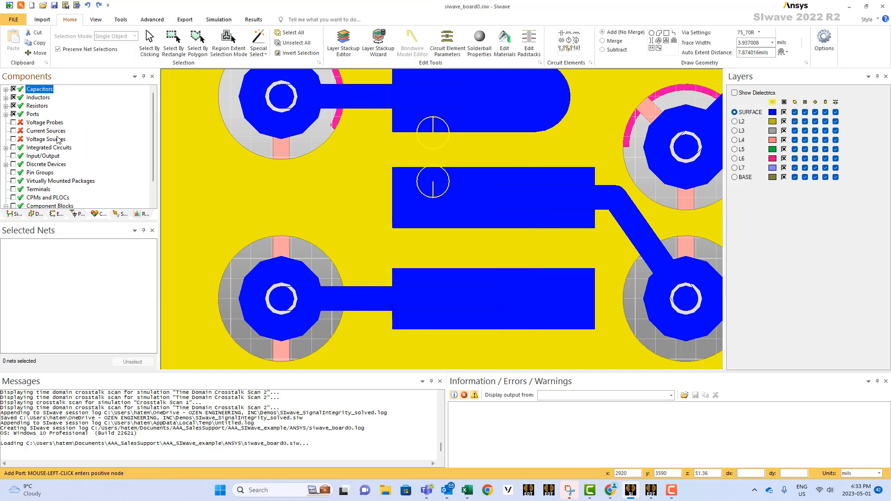
pyautogui.click(6, 114)
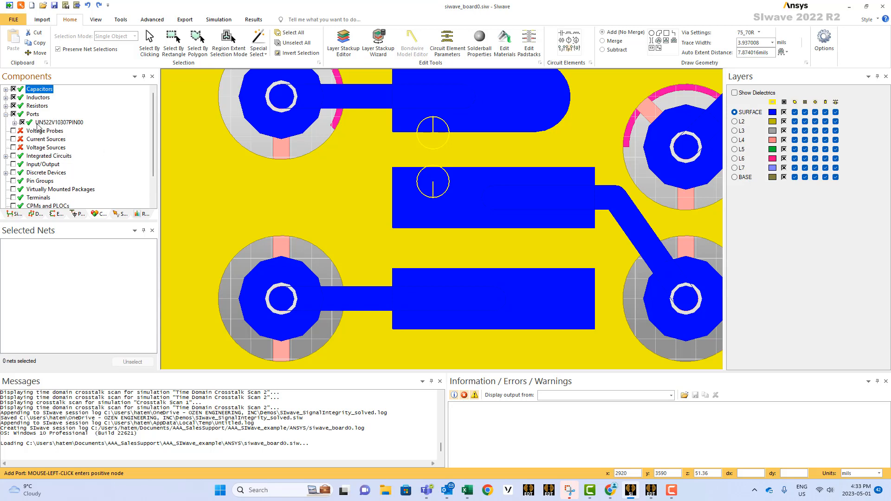
pyautogui.click(27, 122)
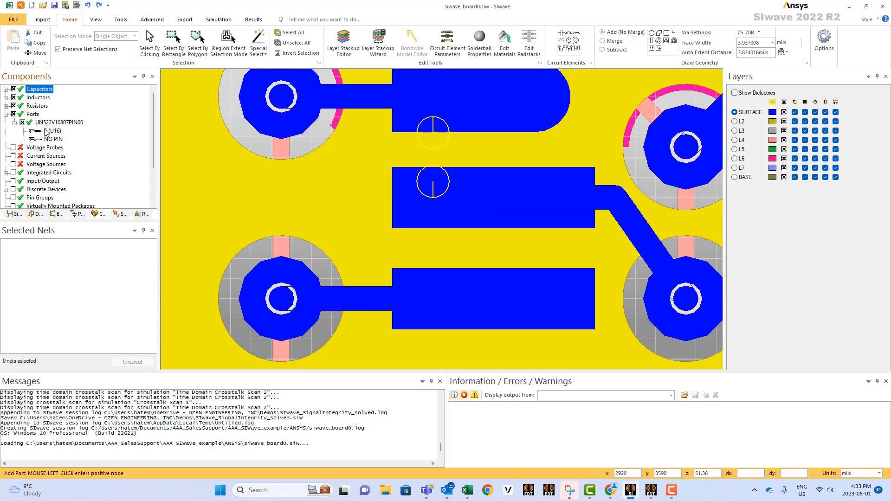